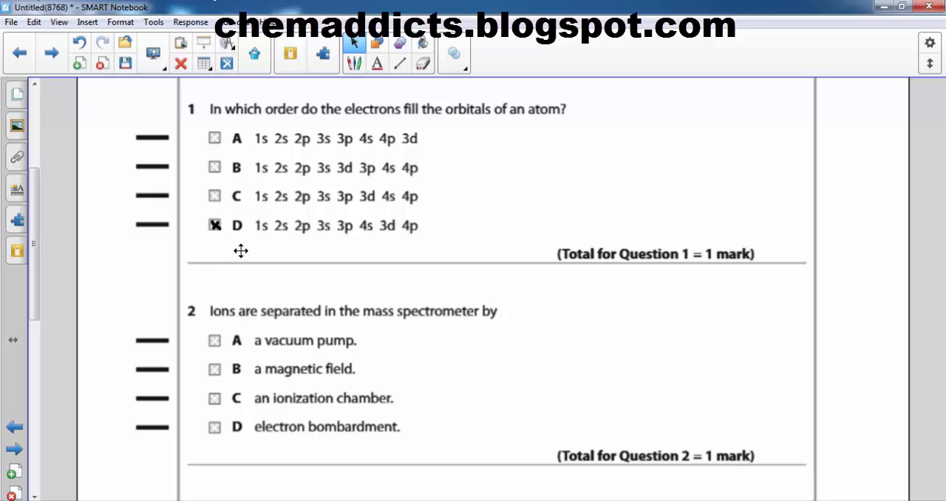
mouse_move(285, 316)
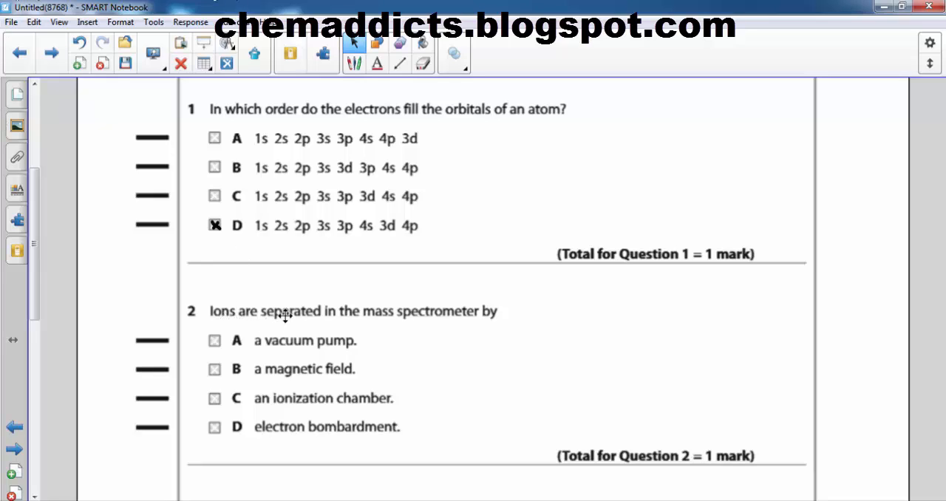
mouse_move(494, 314)
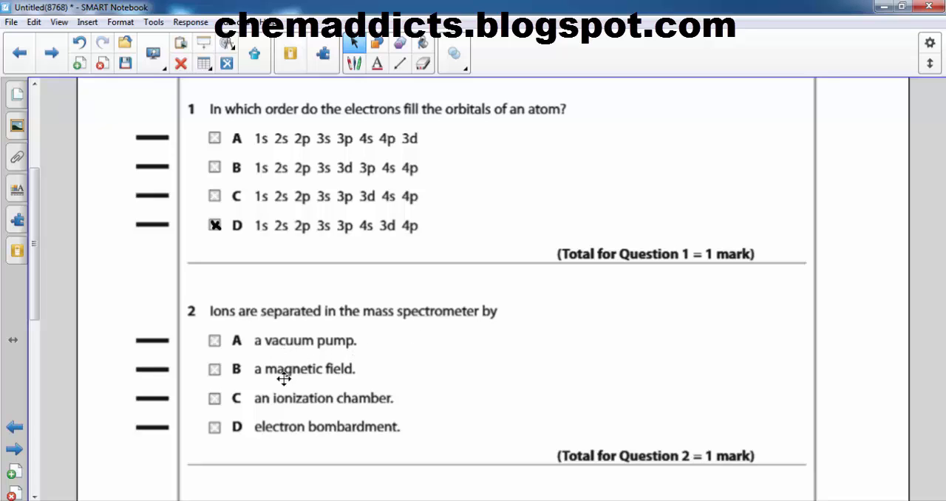
mouse_move(378, 414)
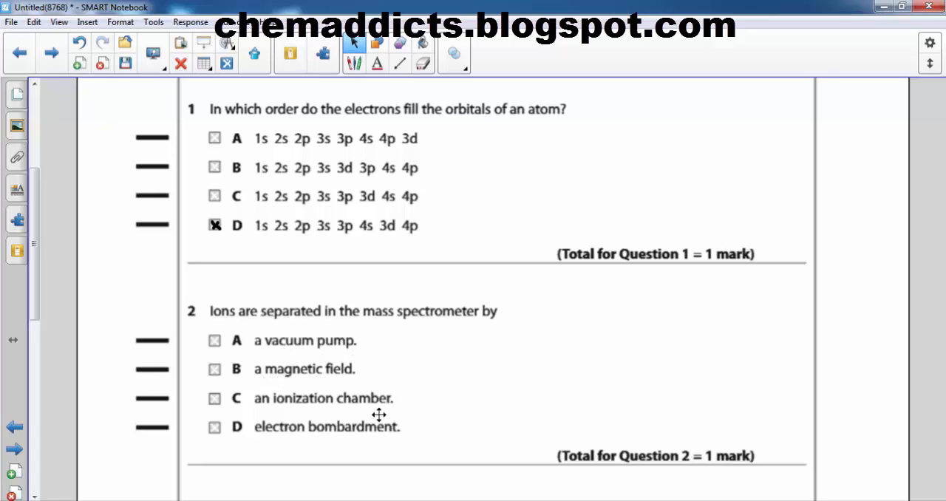
mouse_move(272, 446)
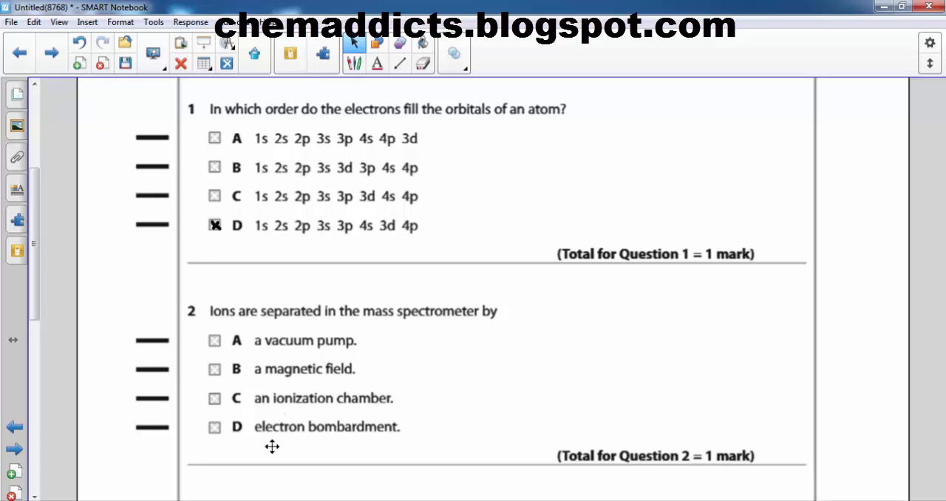
mouse_move(382, 433)
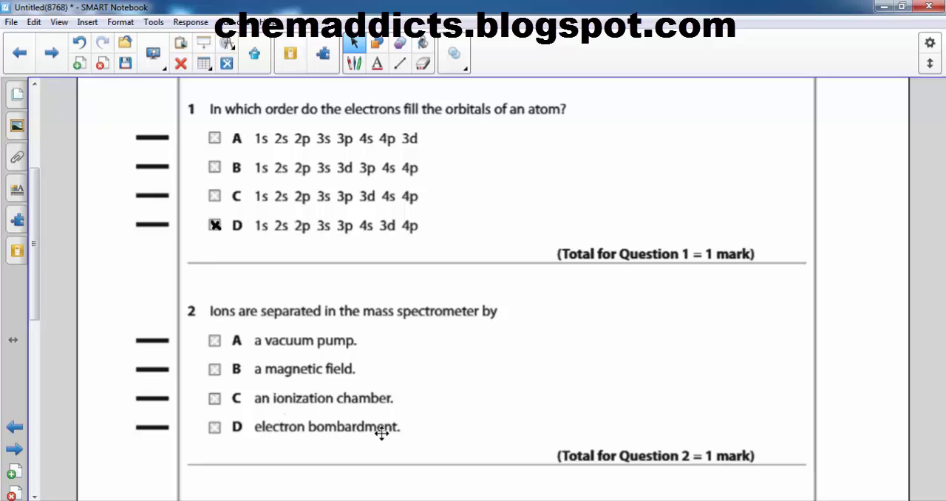
mouse_move(294, 444)
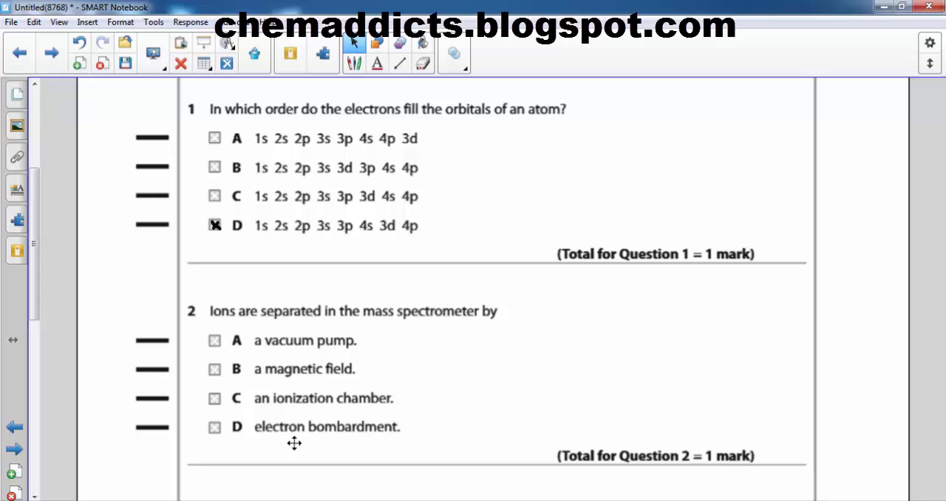
mouse_move(378, 324)
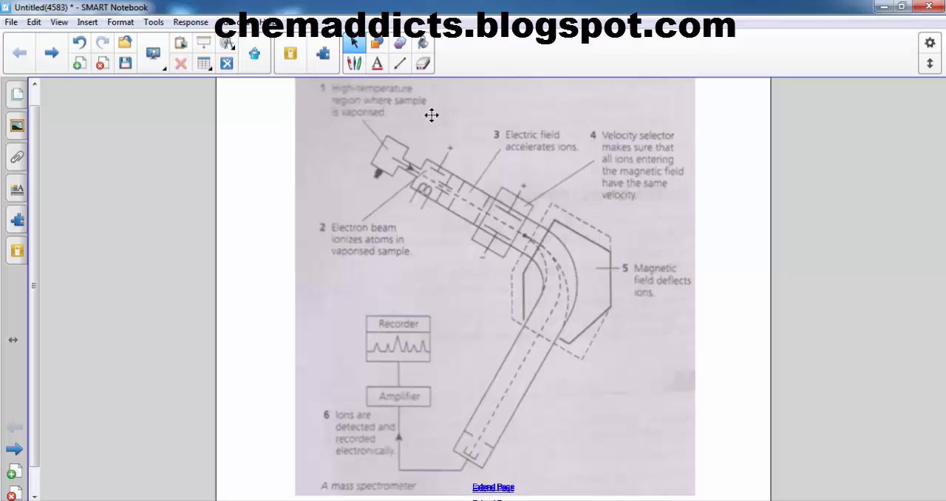
mouse_move(325, 132)
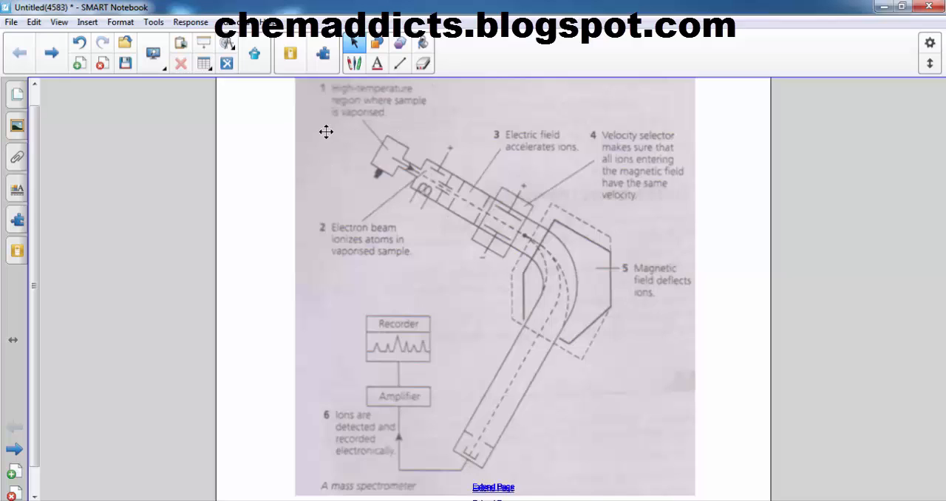
mouse_move(343, 163)
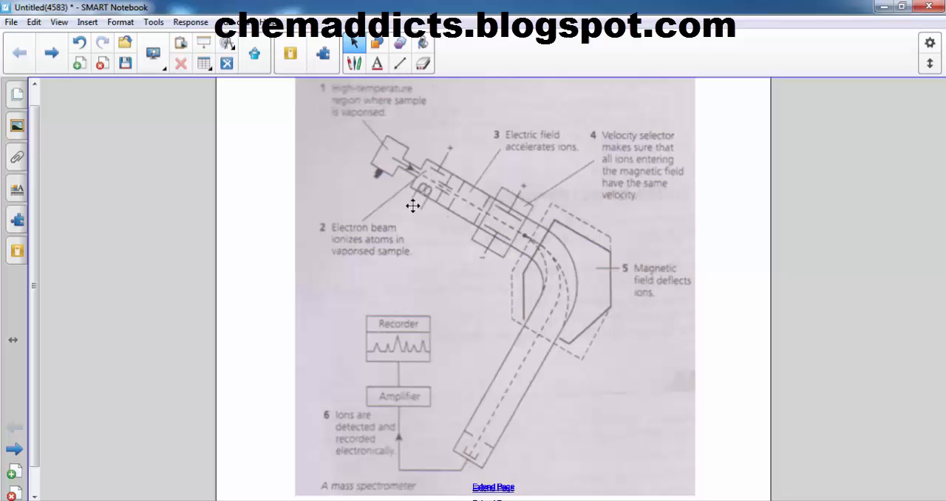
mouse_move(414, 183)
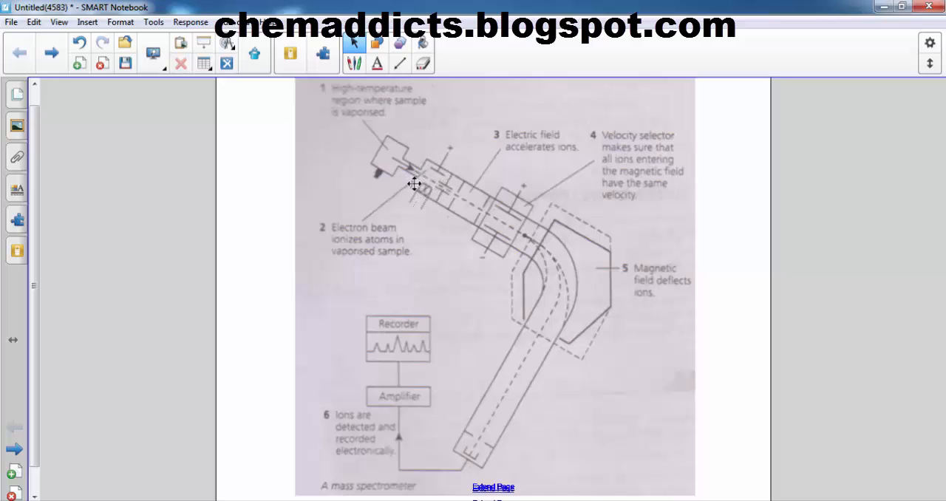
mouse_move(428, 167)
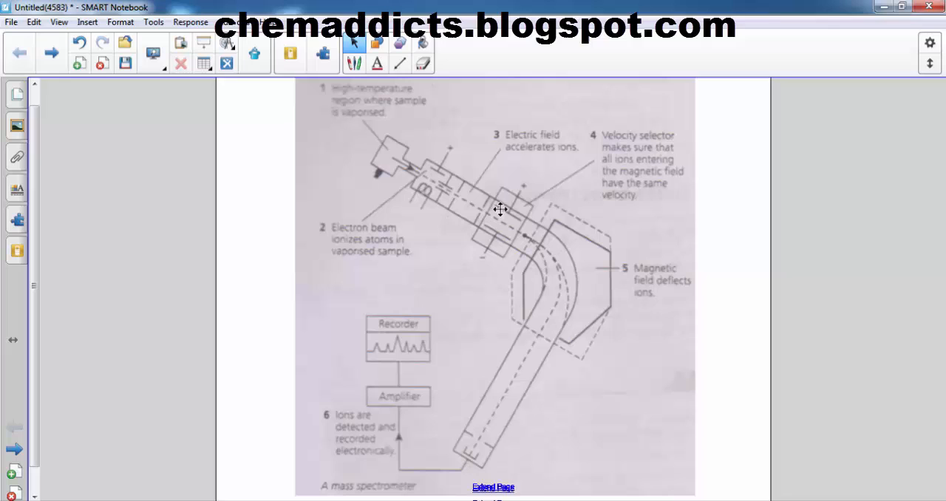
mouse_move(485, 184)
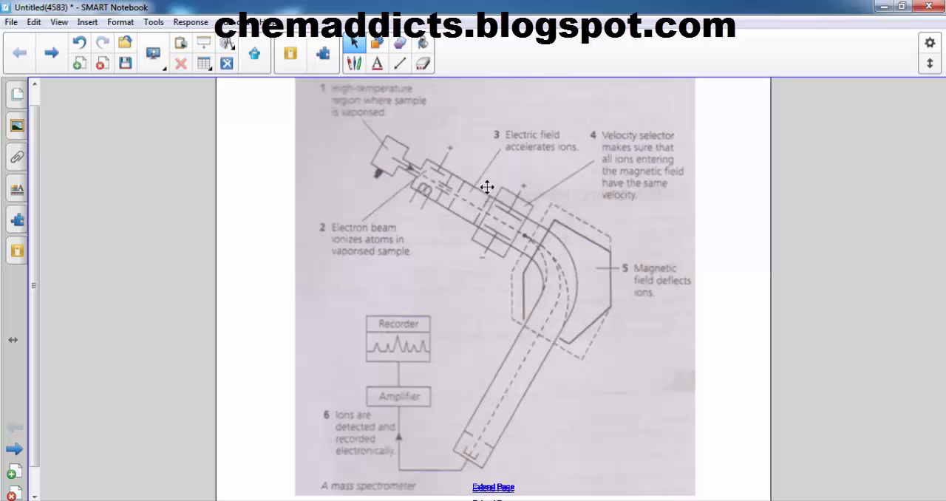
mouse_move(499, 201)
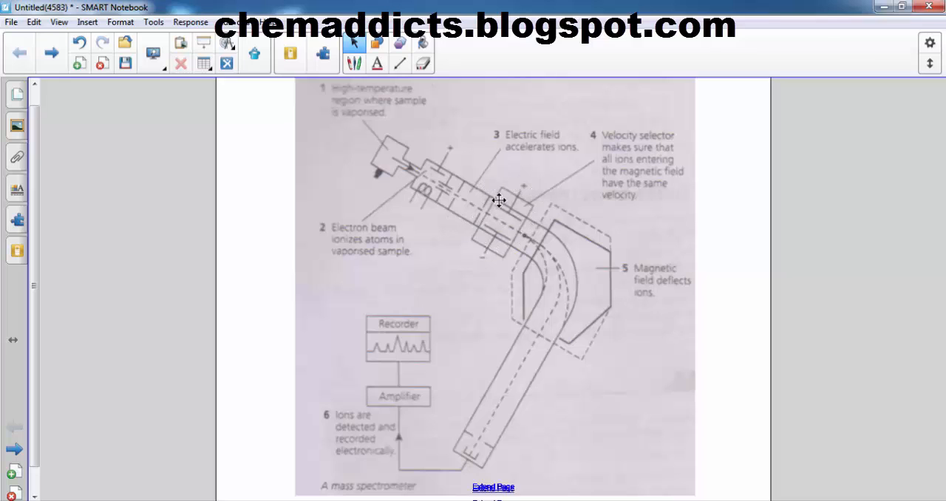
mouse_move(505, 243)
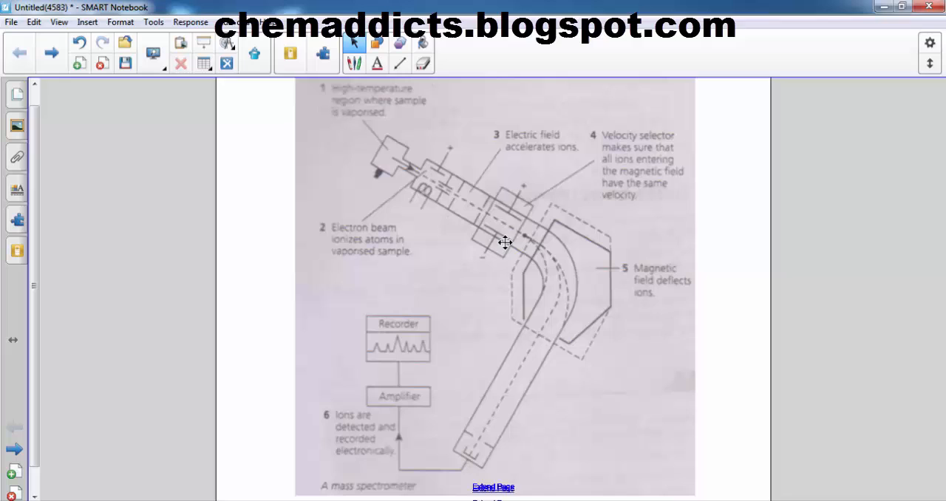
mouse_move(493, 216)
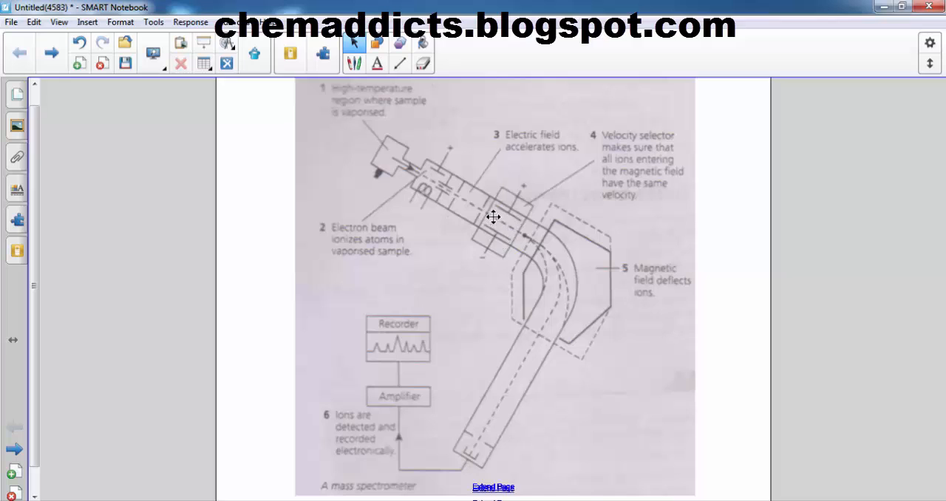
mouse_move(497, 210)
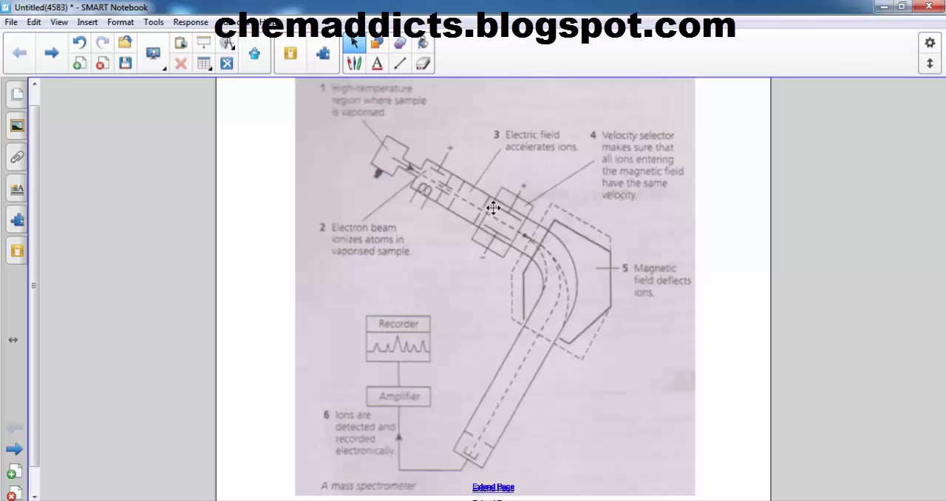
mouse_move(496, 205)
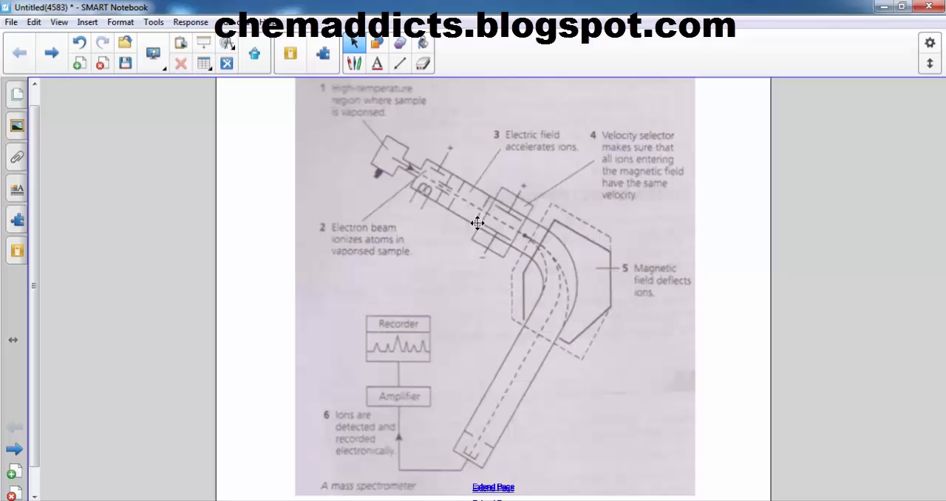
mouse_move(487, 249)
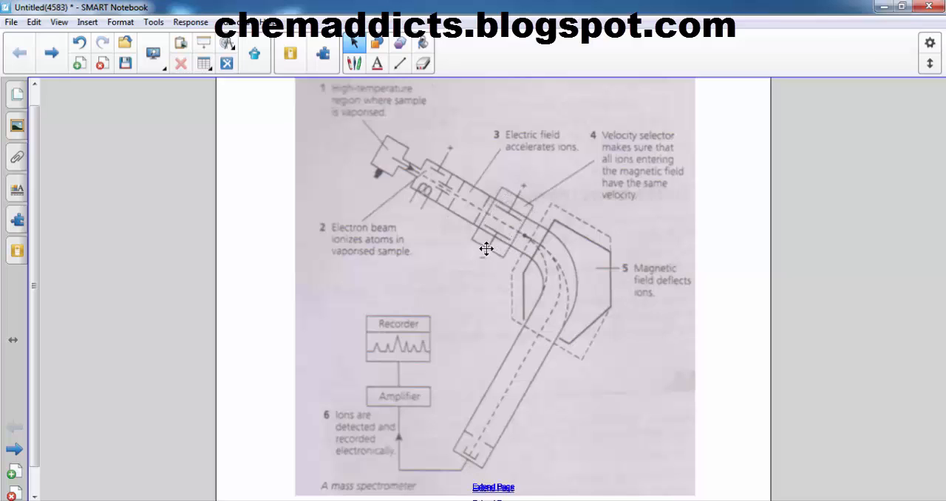
mouse_move(511, 240)
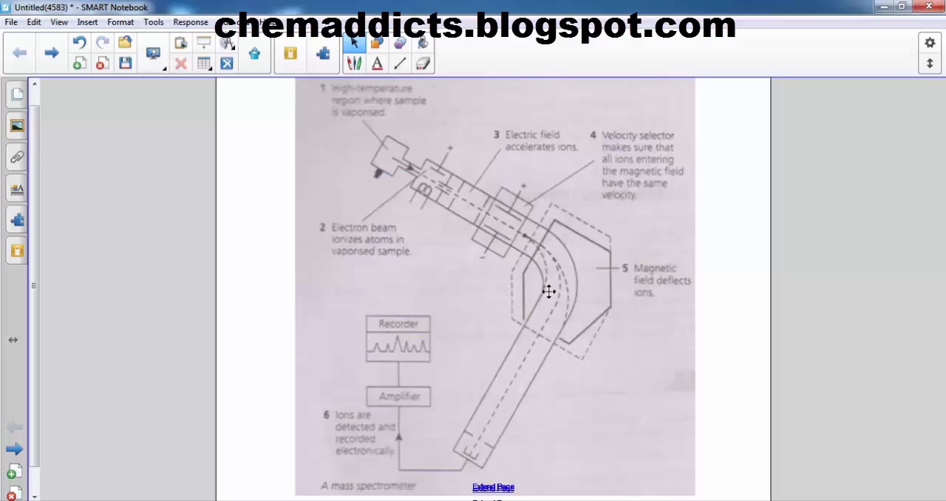
mouse_move(579, 309)
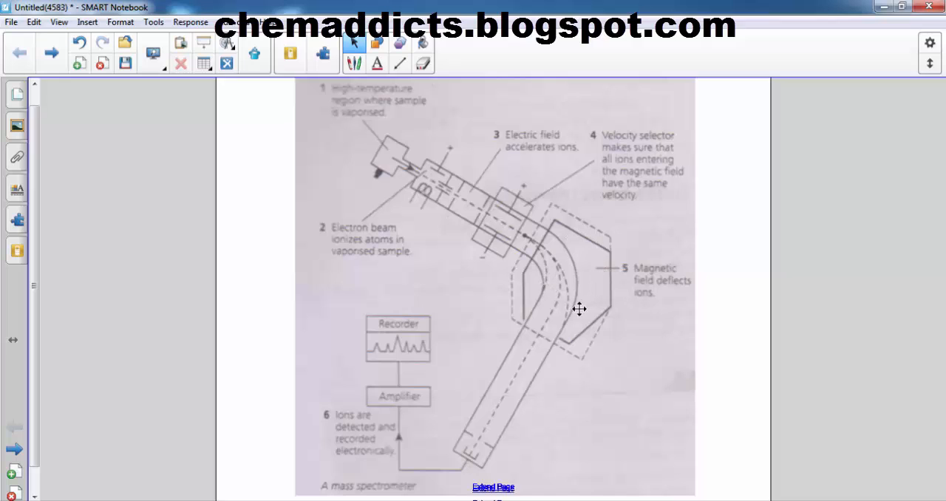
mouse_move(547, 274)
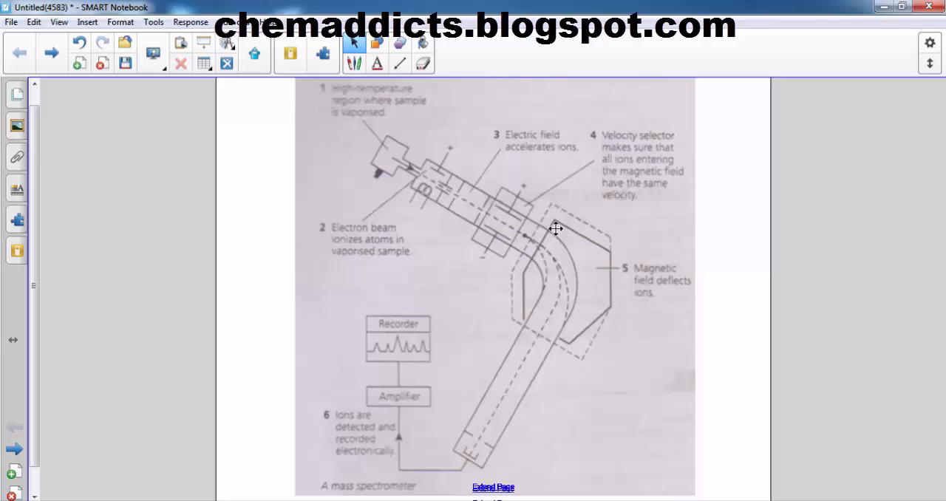
mouse_move(561, 216)
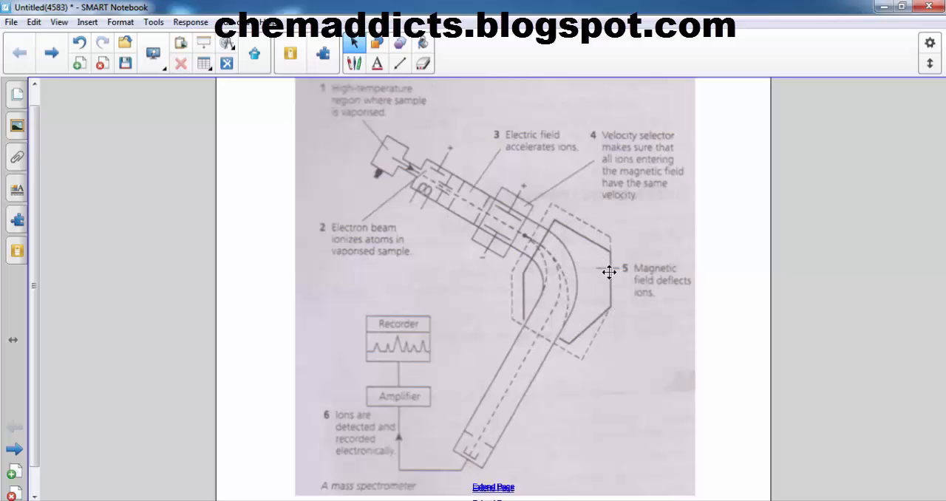
mouse_move(573, 298)
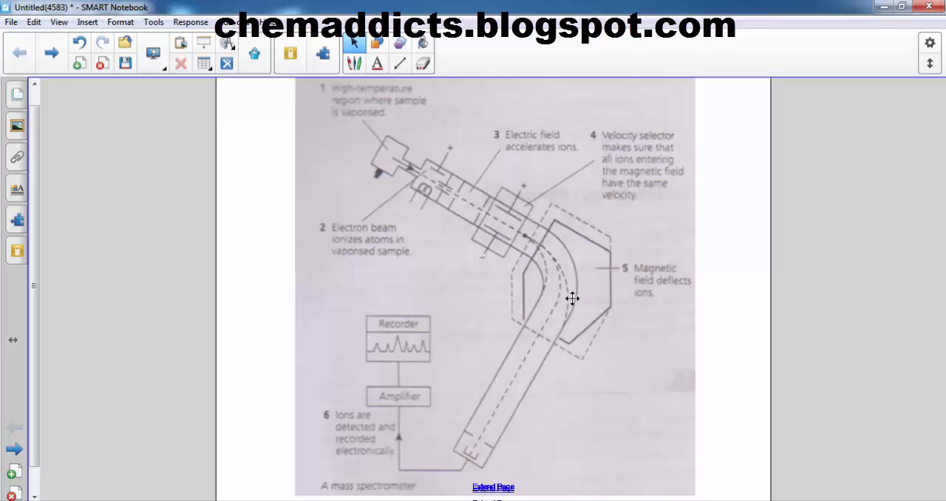
mouse_move(588, 319)
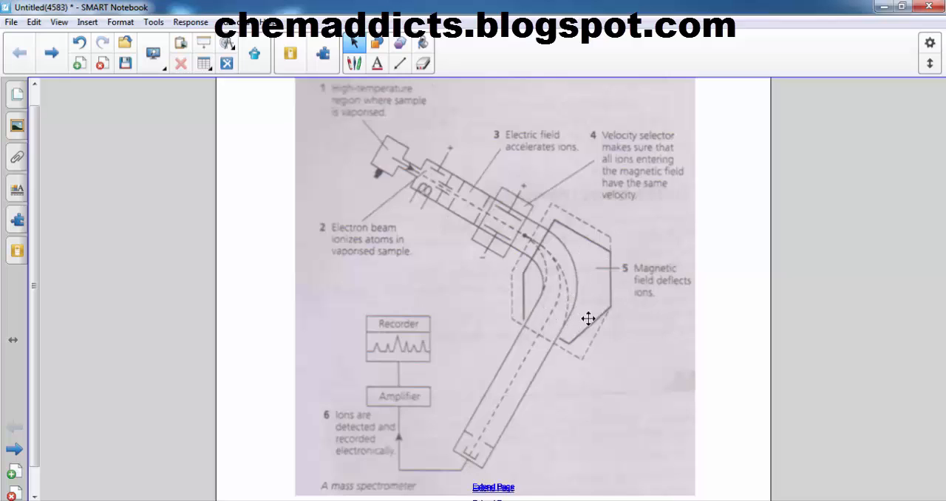
mouse_move(532, 241)
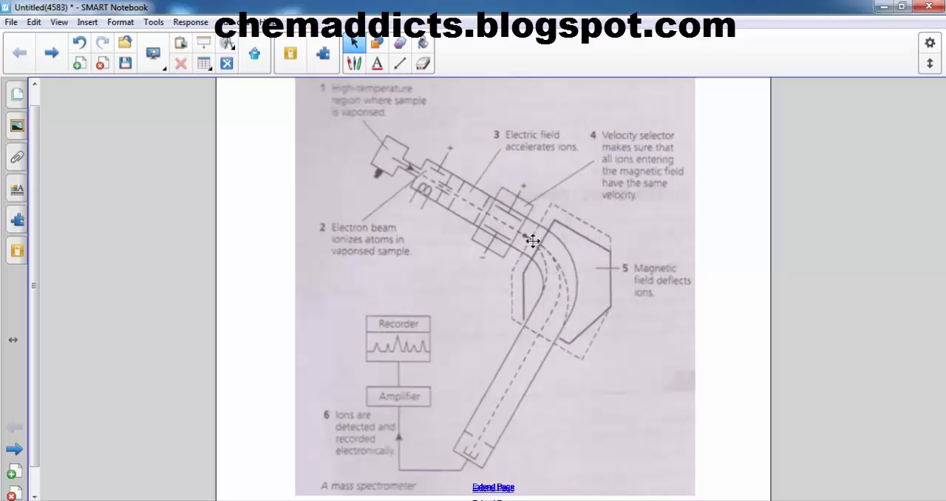
mouse_move(538, 257)
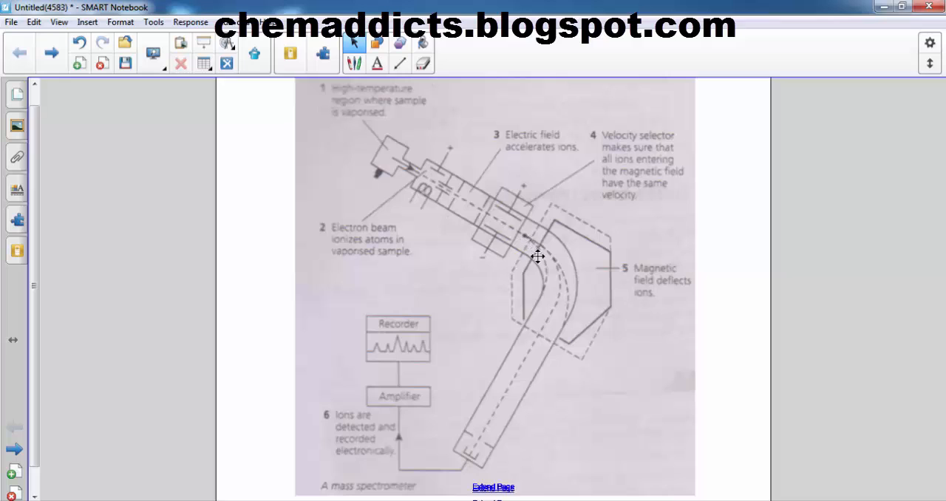
mouse_move(542, 282)
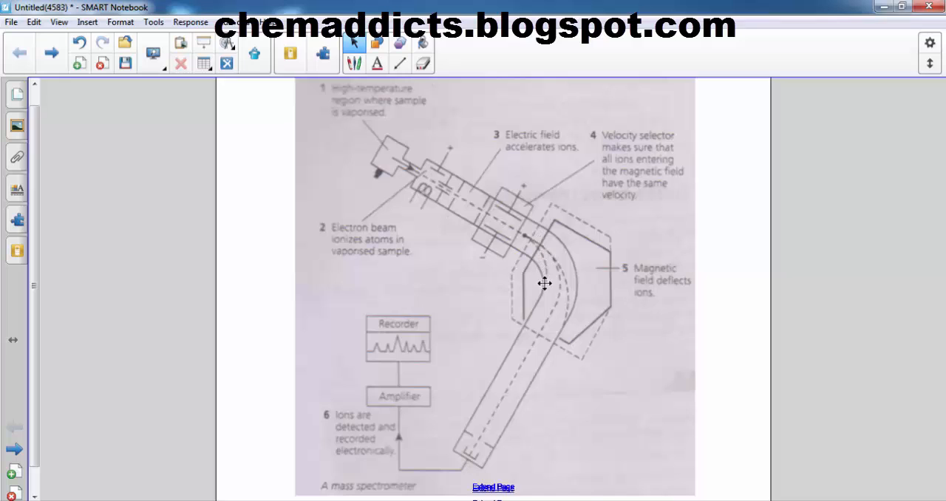
mouse_move(523, 231)
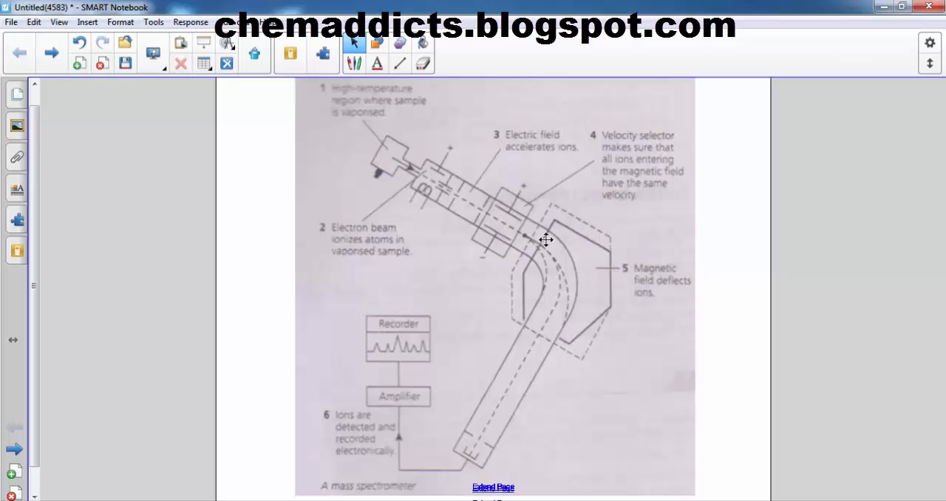
mouse_move(538, 229)
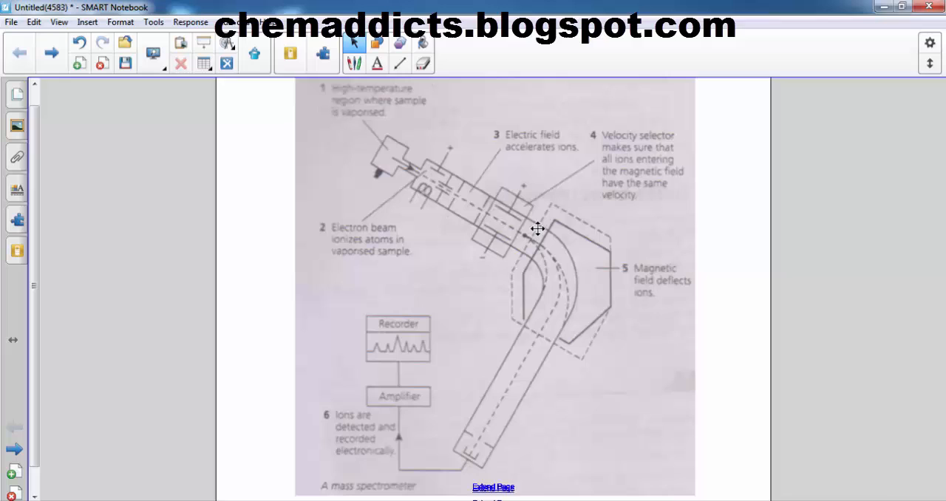
mouse_move(543, 239)
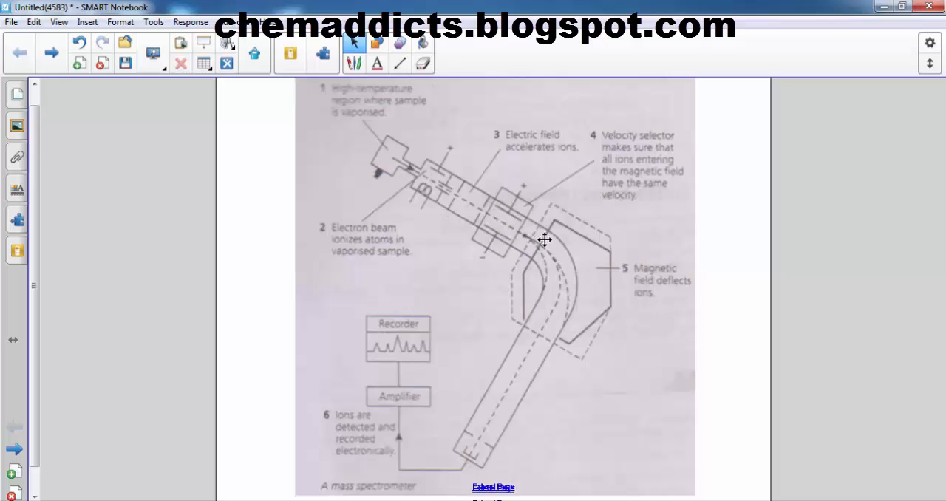
mouse_move(564, 312)
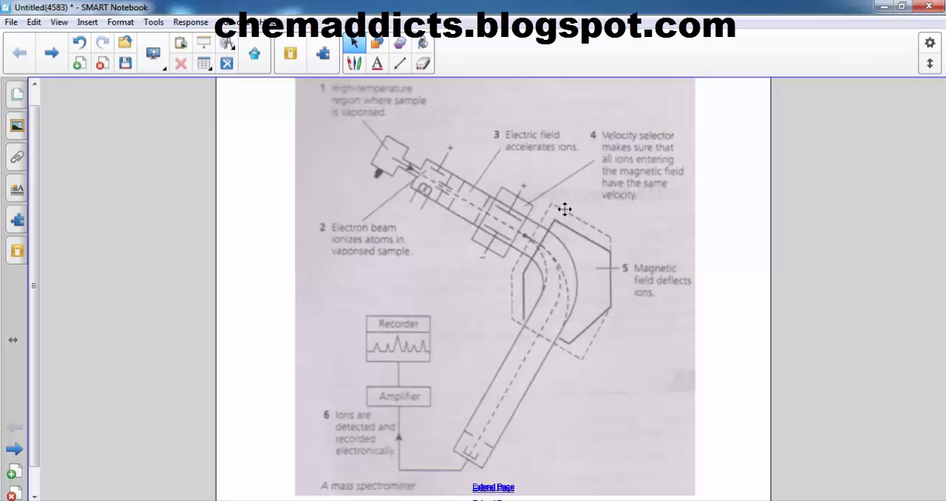
mouse_move(523, 244)
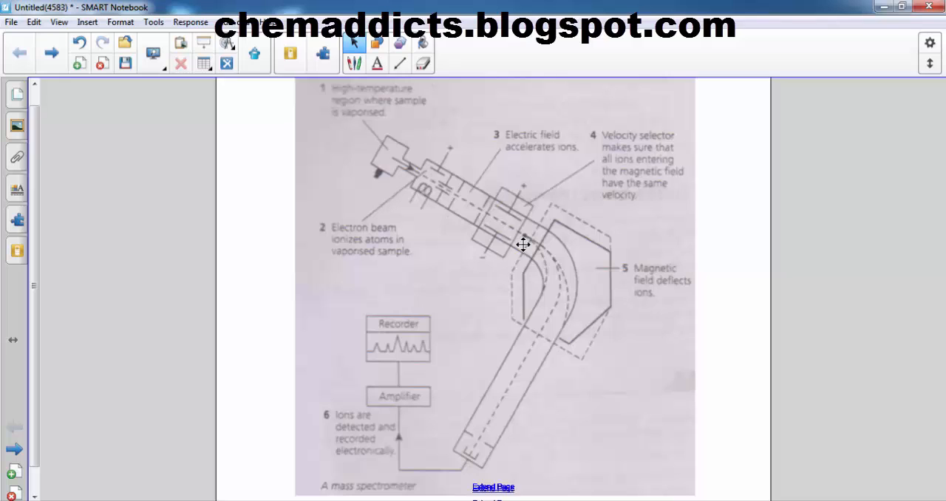
mouse_move(538, 243)
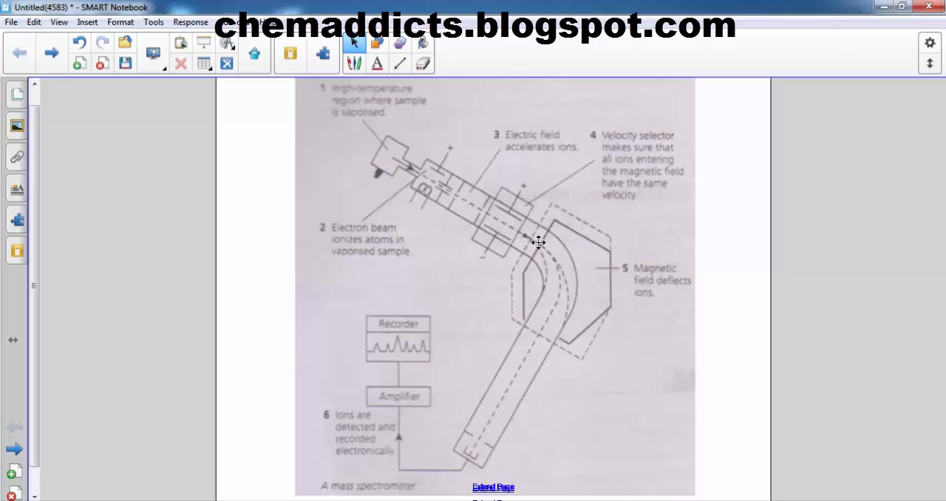
mouse_move(535, 242)
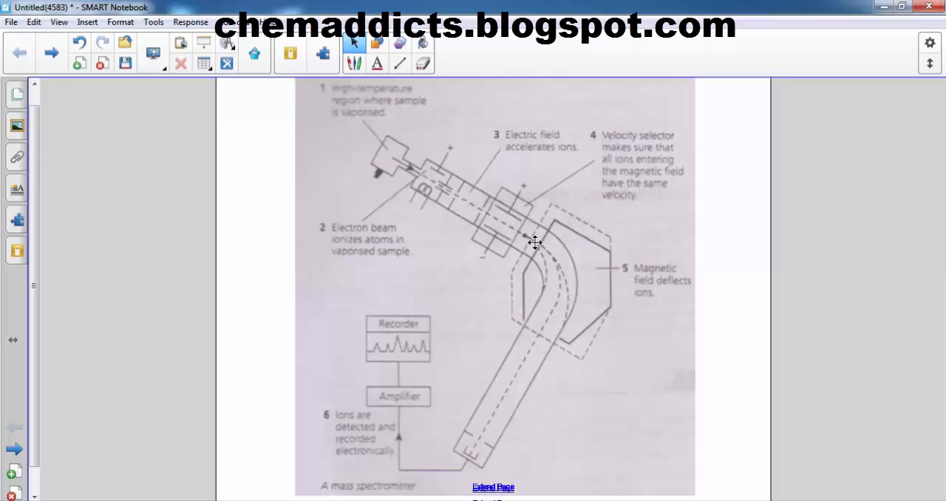
mouse_move(541, 250)
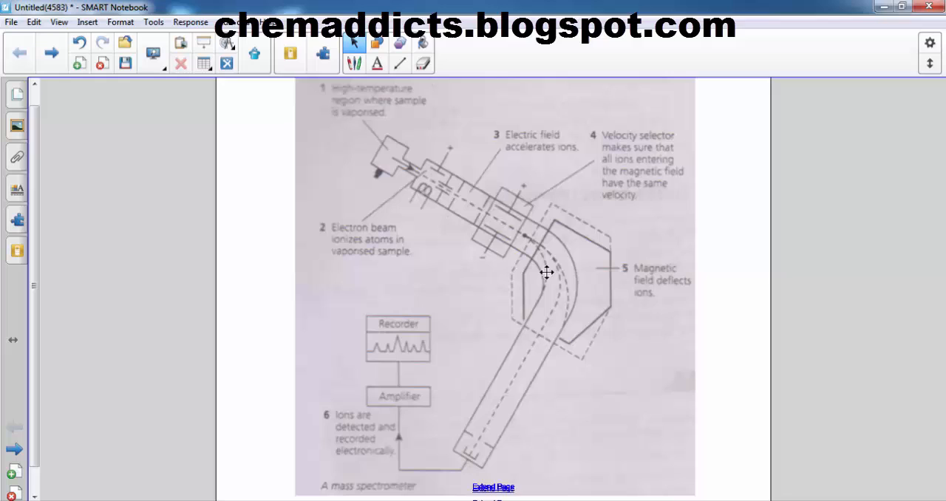
mouse_move(527, 233)
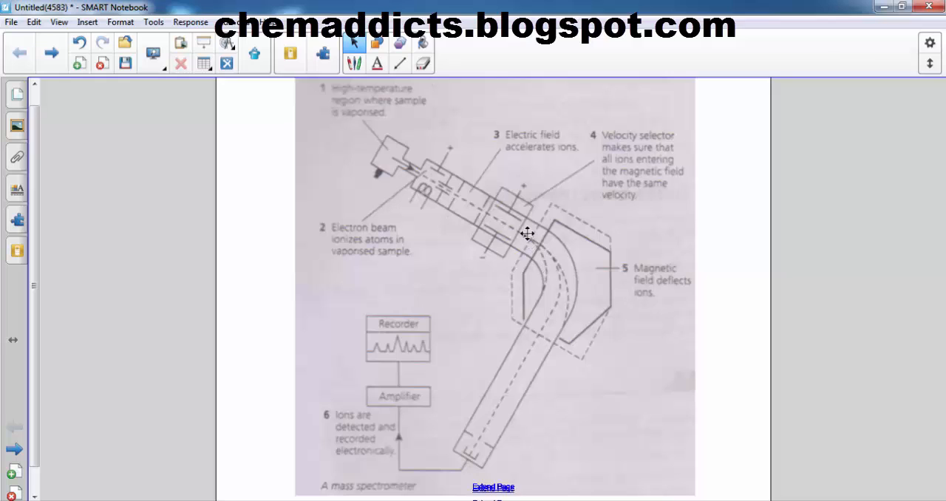
mouse_move(527, 236)
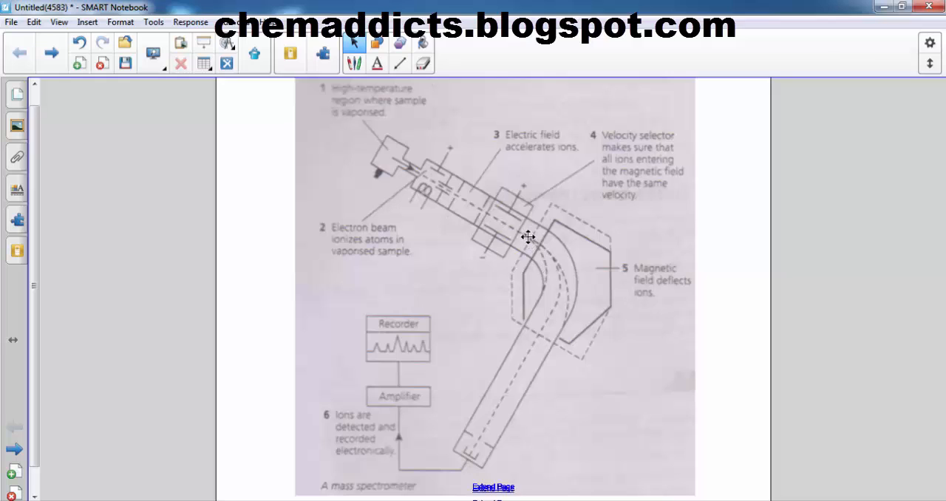
mouse_move(544, 246)
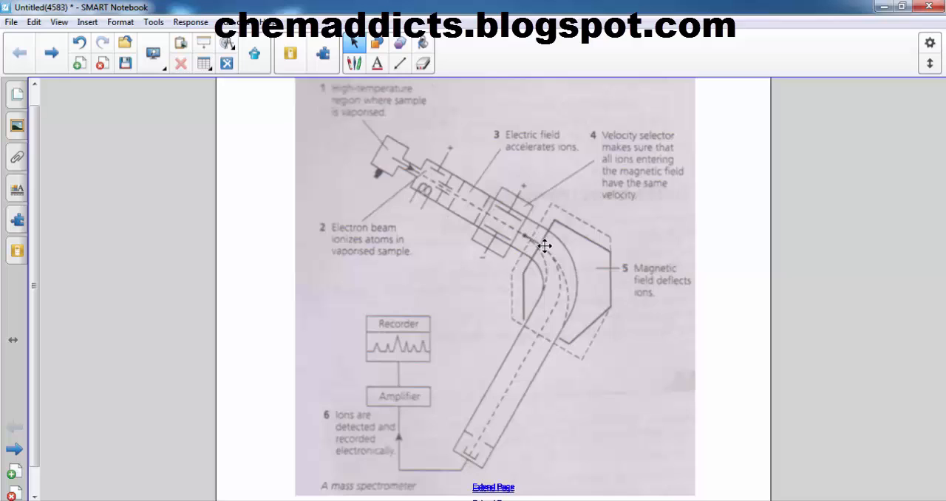
mouse_move(538, 340)
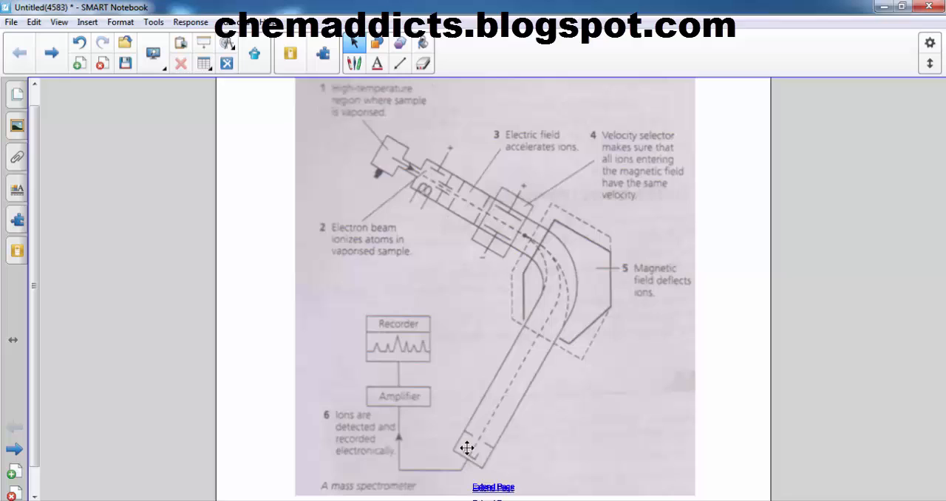
mouse_move(554, 280)
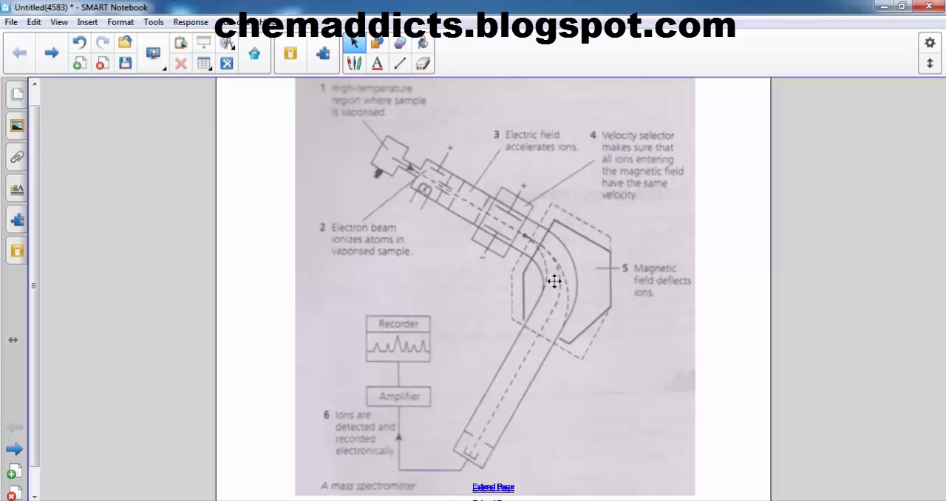
mouse_move(558, 287)
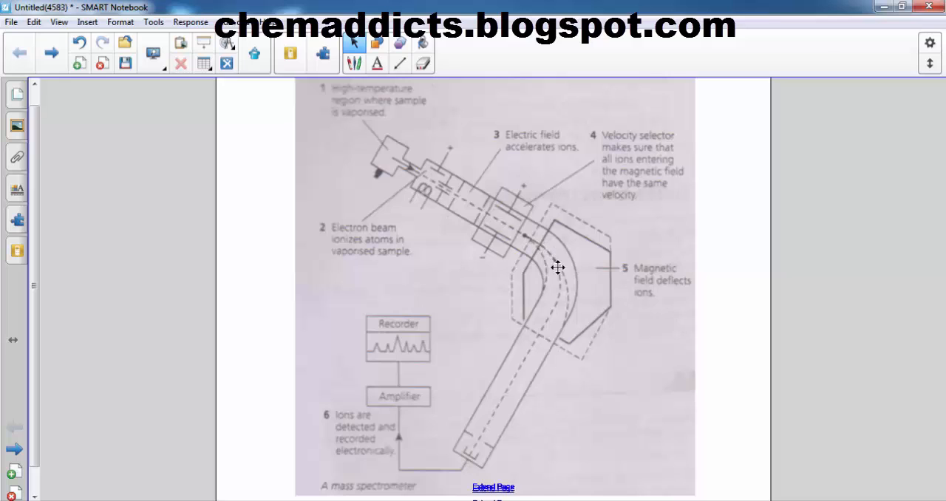
mouse_move(585, 275)
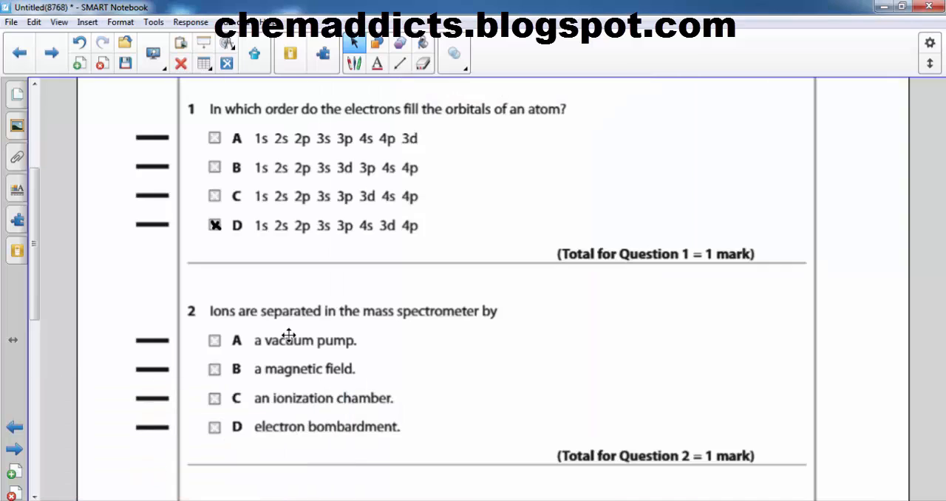
mouse_move(284, 378)
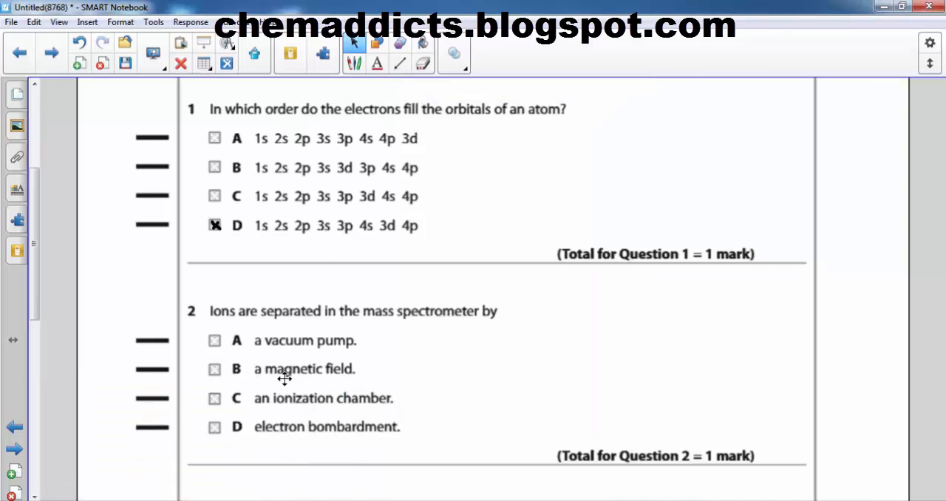
mouse_move(331, 378)
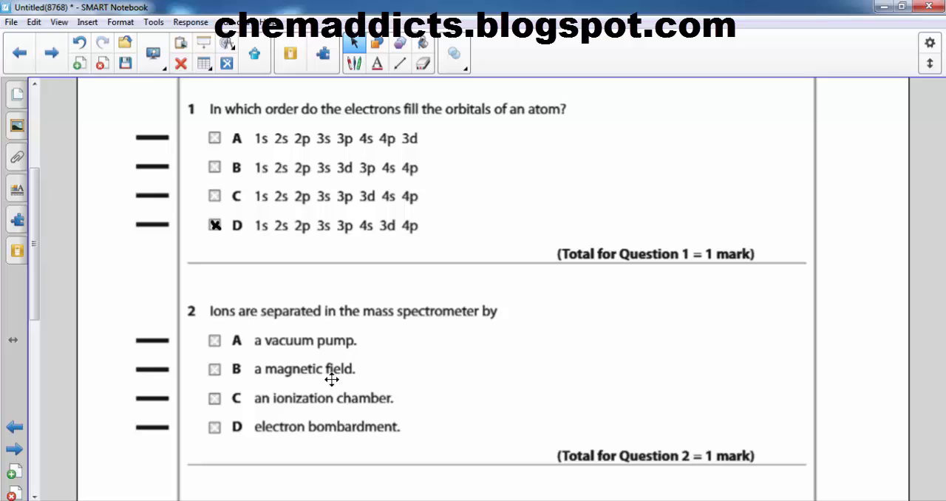
mouse_move(354, 367)
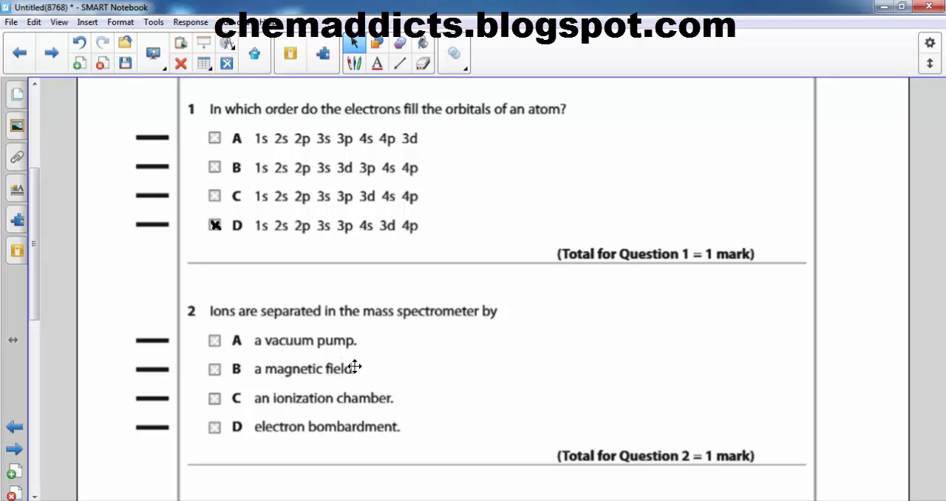
mouse_move(302, 281)
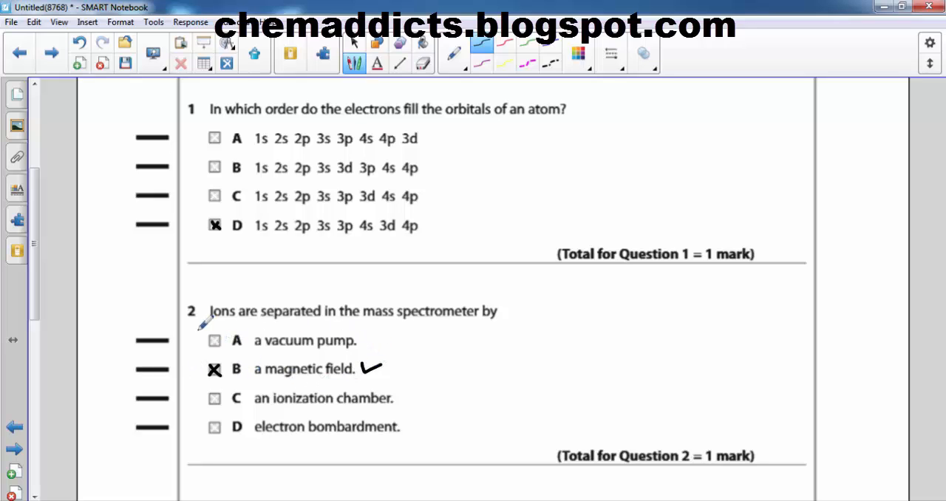
mouse_move(436, 354)
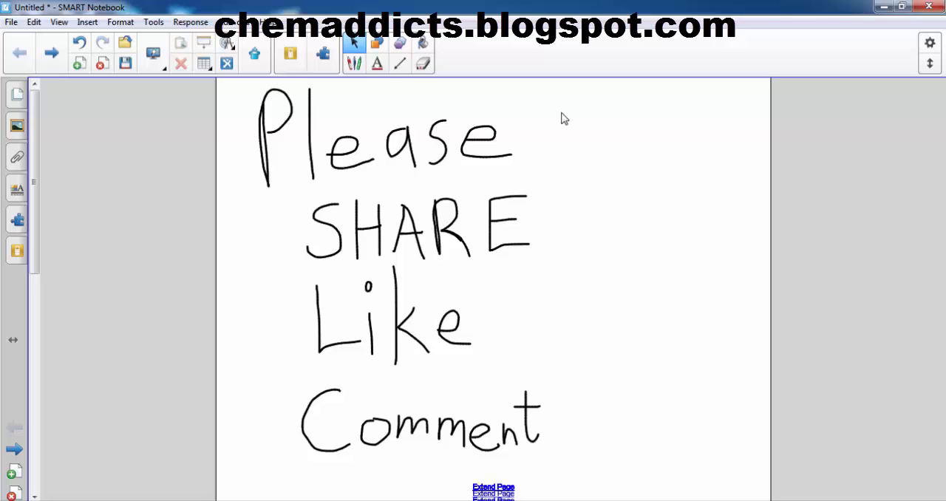
mouse_move(434, 288)
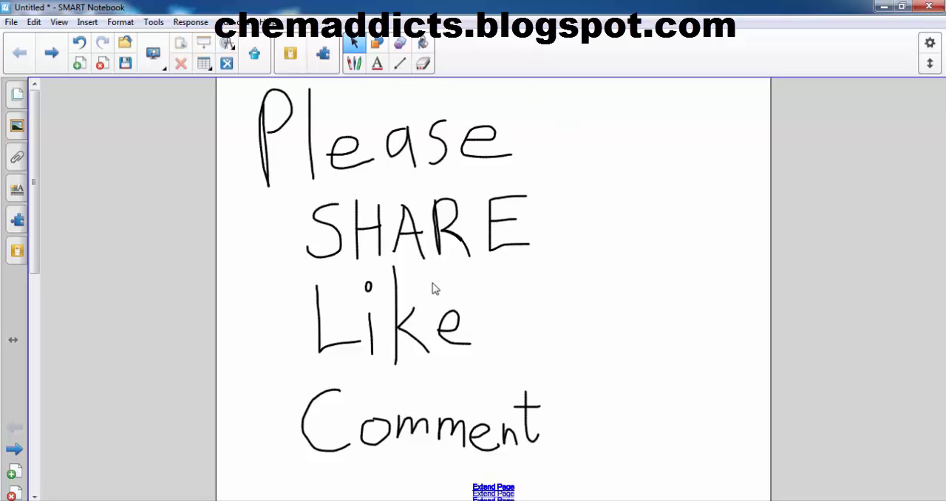
mouse_move(44, 255)
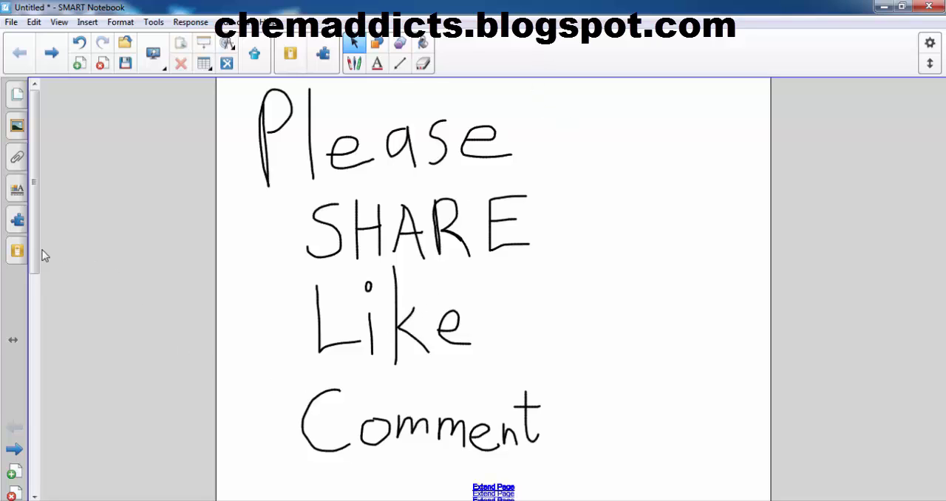
scroll(down, 3)
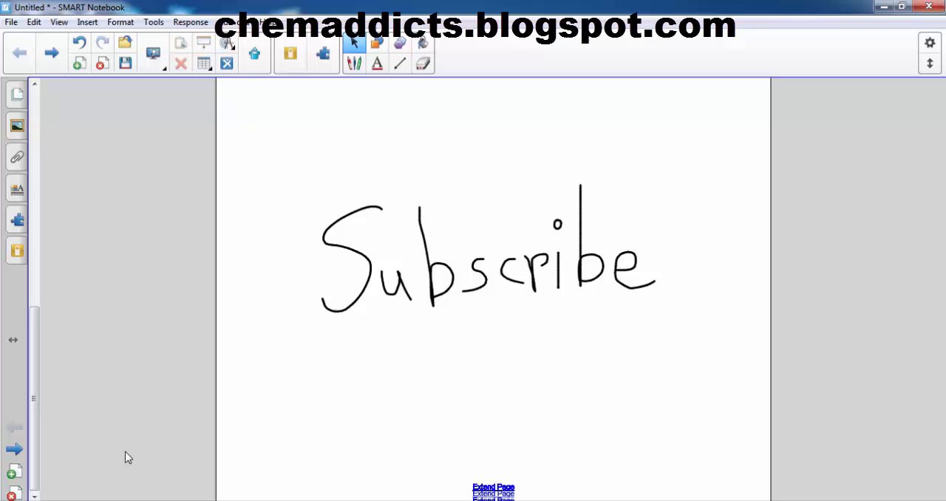
mouse_move(290, 455)
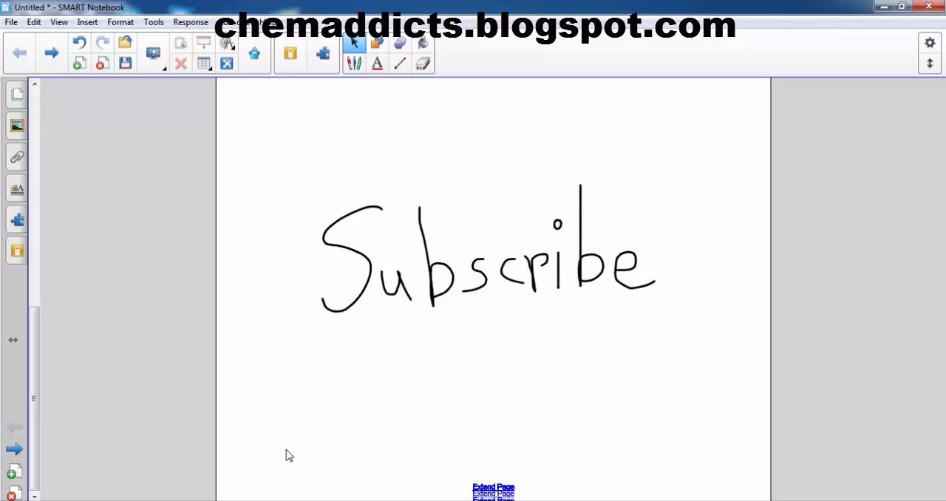